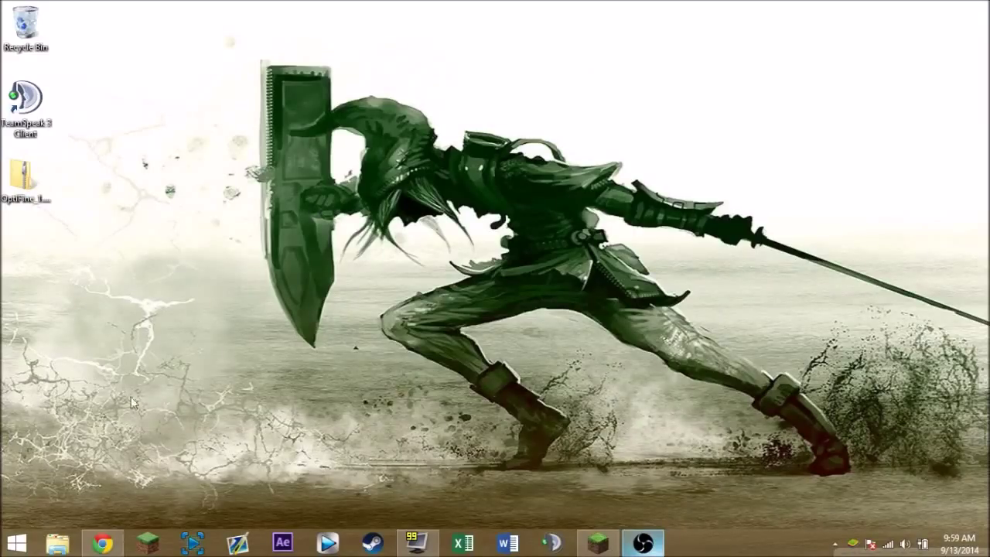
{"action": "mouse_move", "coordinate": [178, 396]}
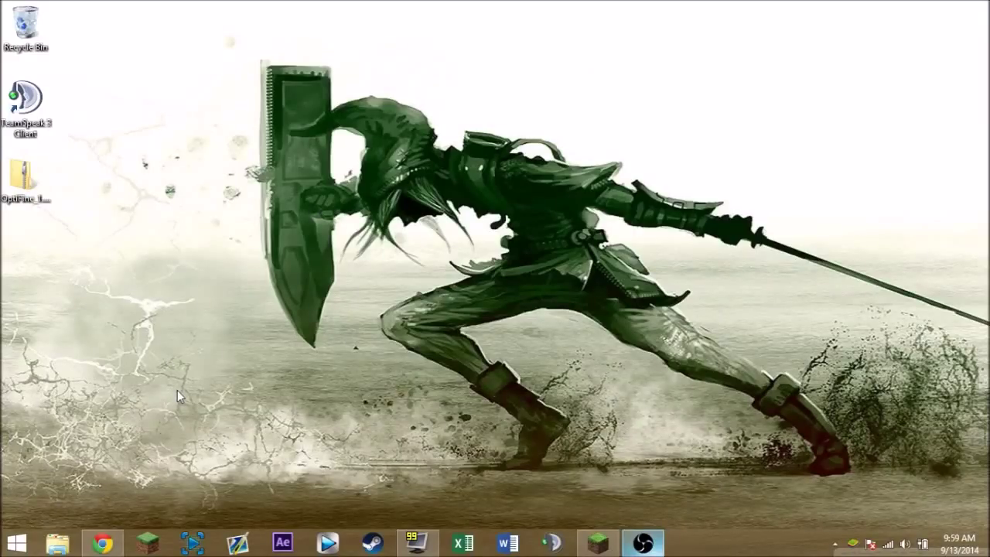
{"action": "mouse_move", "coordinate": [205, 431]}
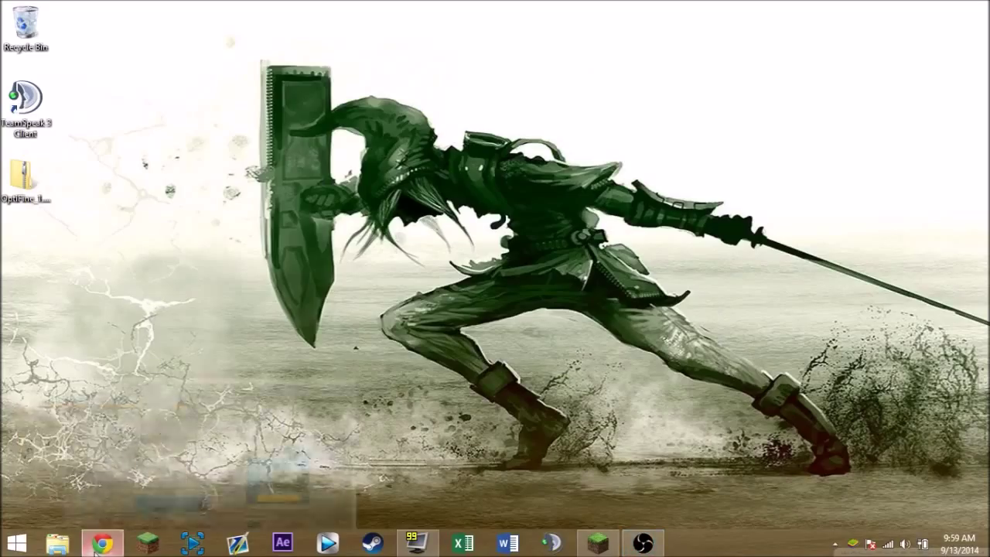
- Return to the Fraps 3.5.99 blog post and follow its Download link to LinkBucks
{"action": "left_click", "coordinate": [101, 541]}
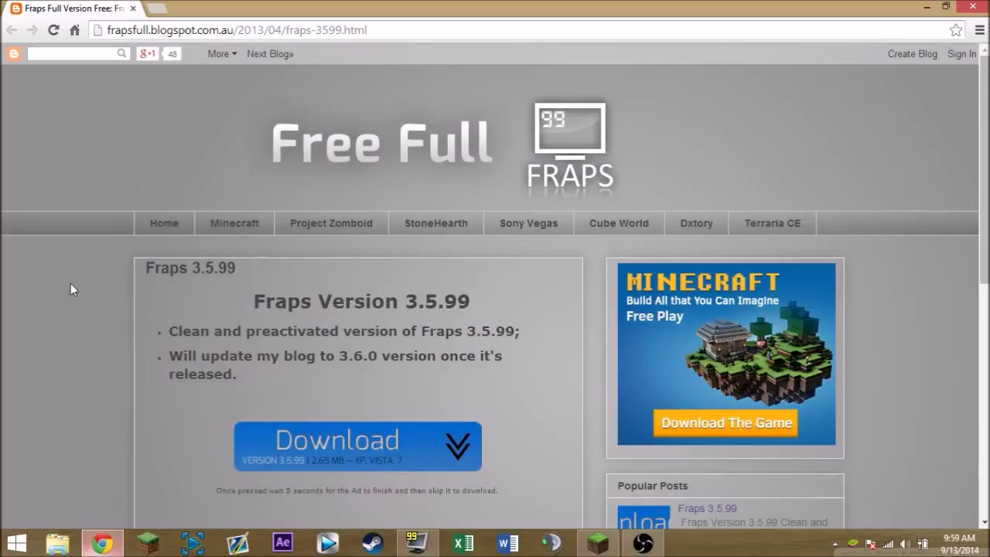
{"action": "scroll", "scroll_direction": "down", "scroll_amount": 3}
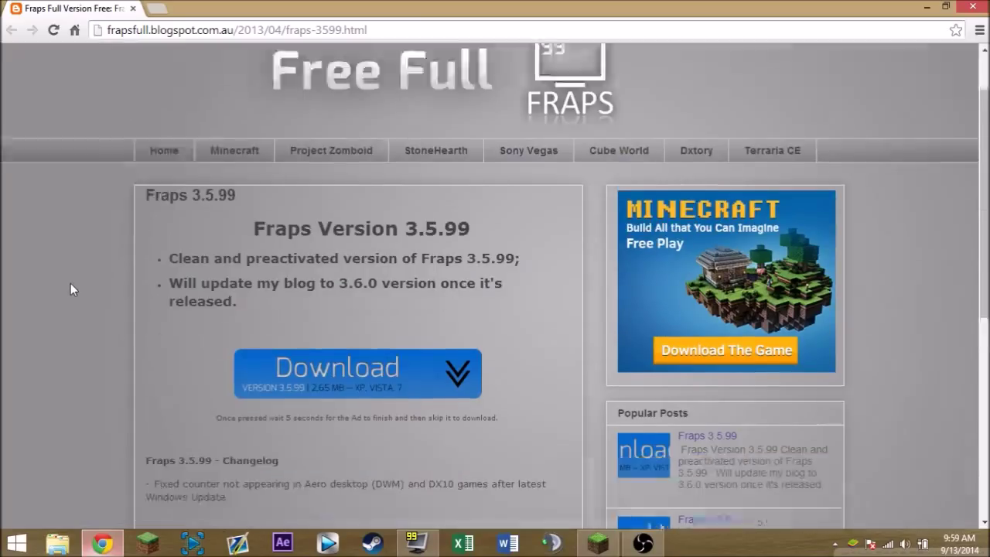
{"action": "scroll", "scroll_direction": "up", "scroll_amount": 3}
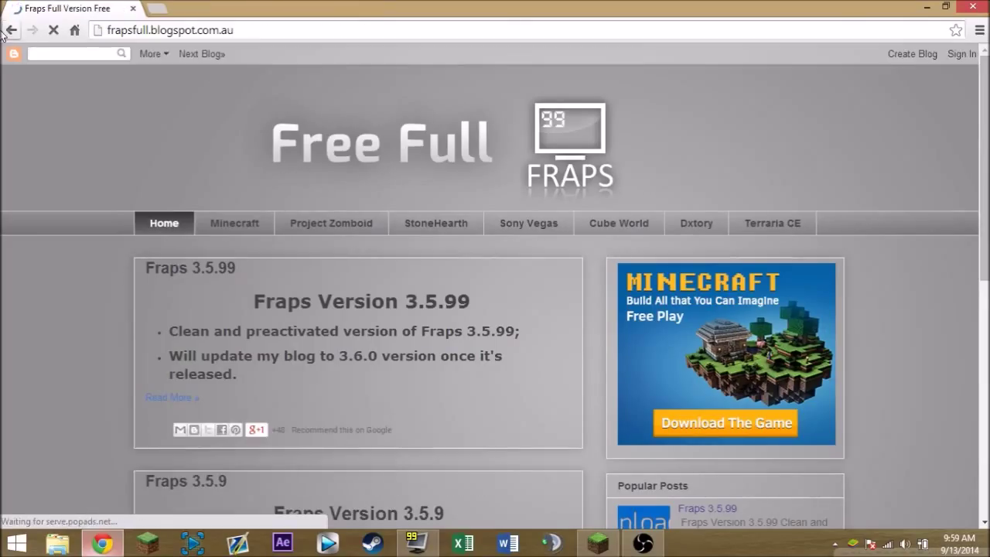
{"action": "left_click", "coordinate": [167, 397]}
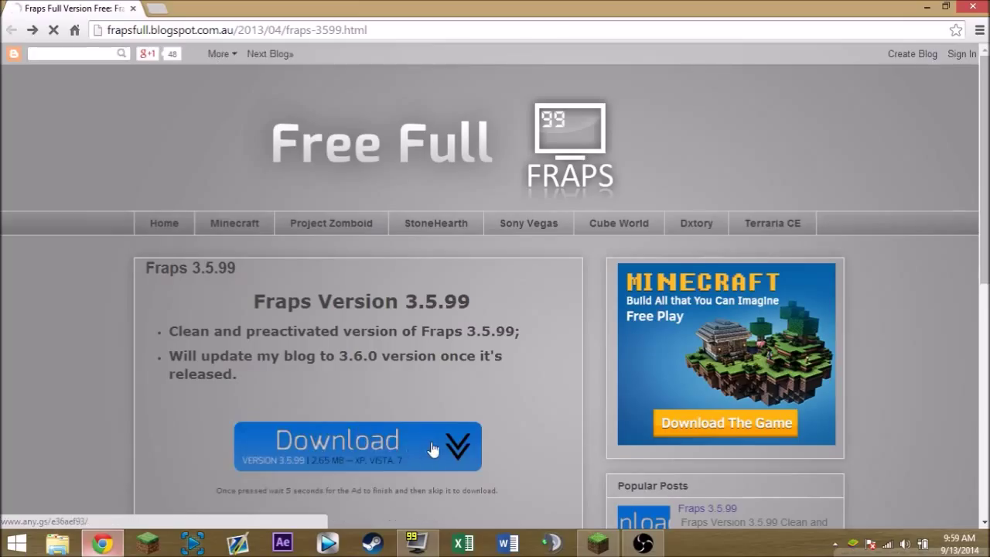
{"action": "left_click", "coordinate": [357, 444]}
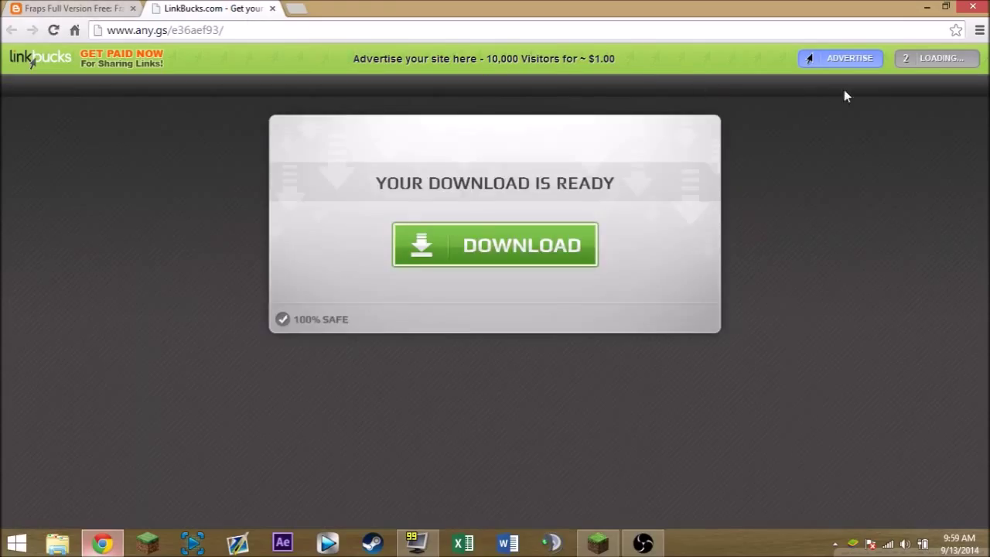
- Skip the LinkBucks ad so F_v3.5.99.zip starts downloading
{"action": "left_click", "coordinate": [494, 245]}
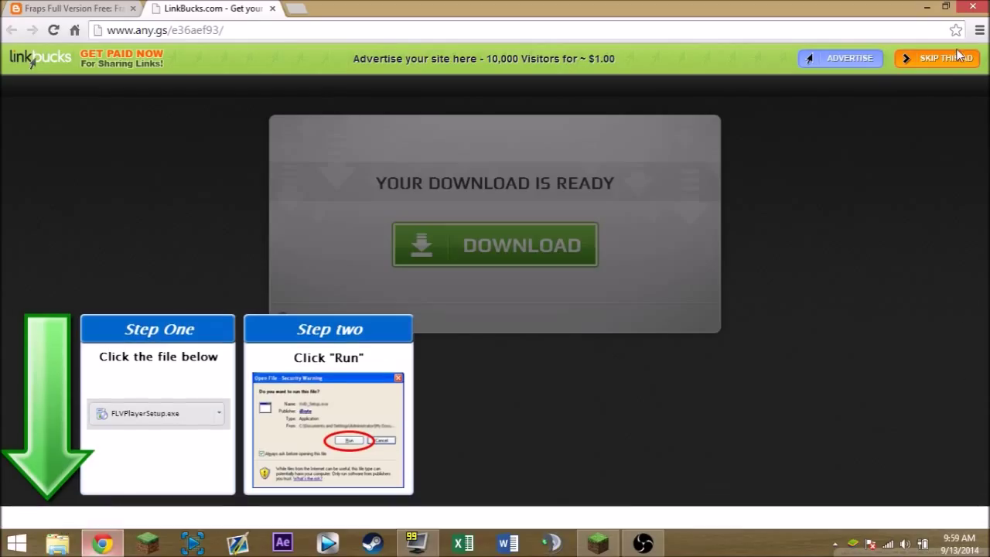
{"action": "left_click", "coordinate": [494, 245]}
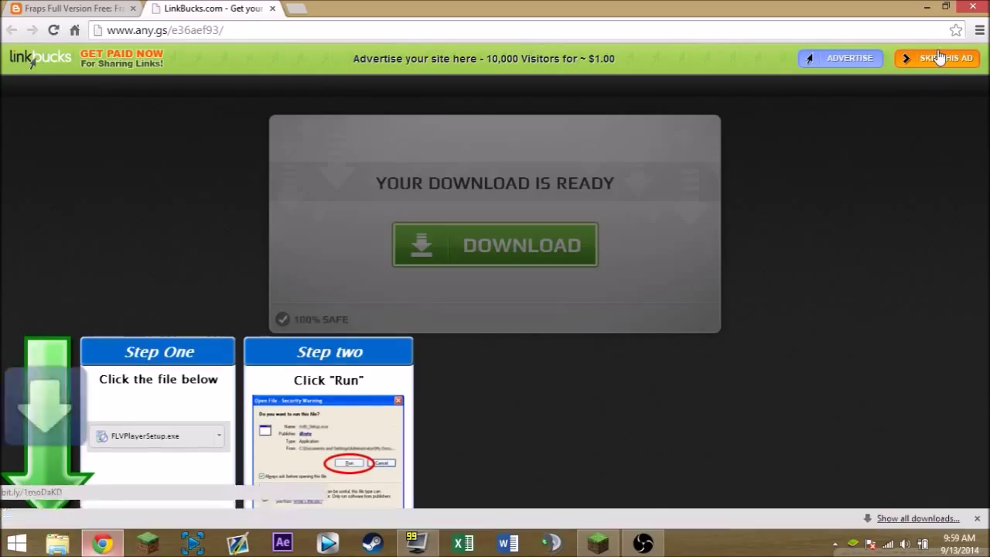
{"action": "left_click", "coordinate": [494, 244]}
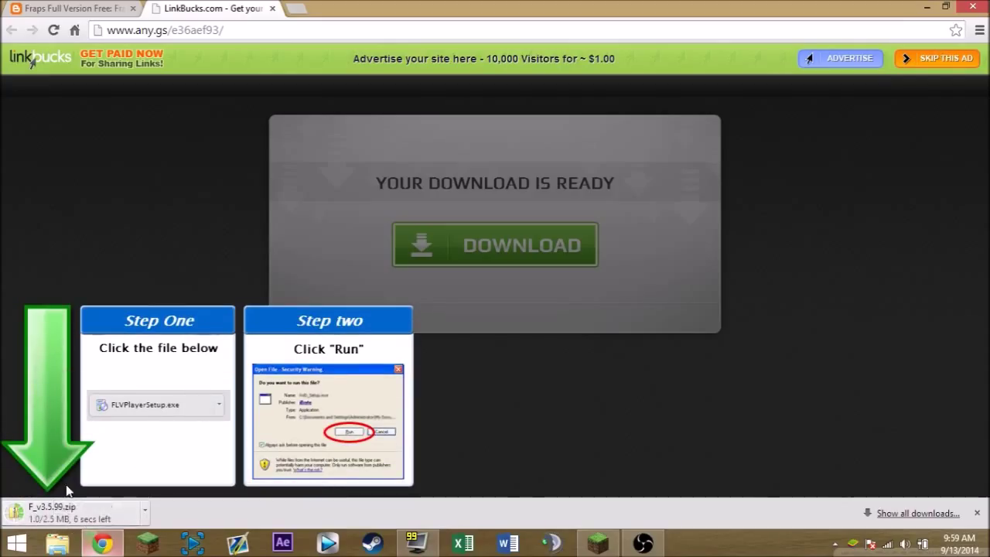
{"action": "mouse_move", "coordinate": [91, 352]}
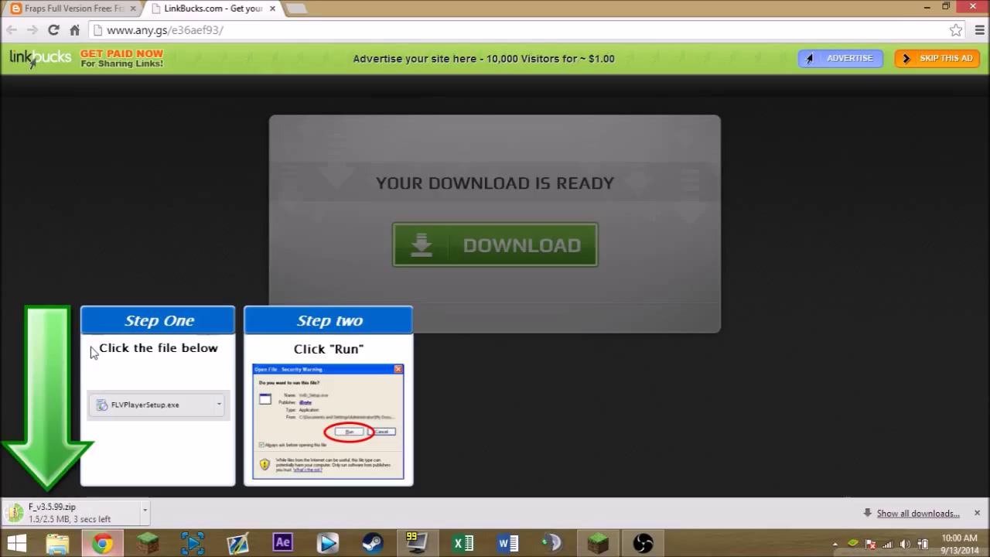
{"action": "mouse_move", "coordinate": [88, 363]}
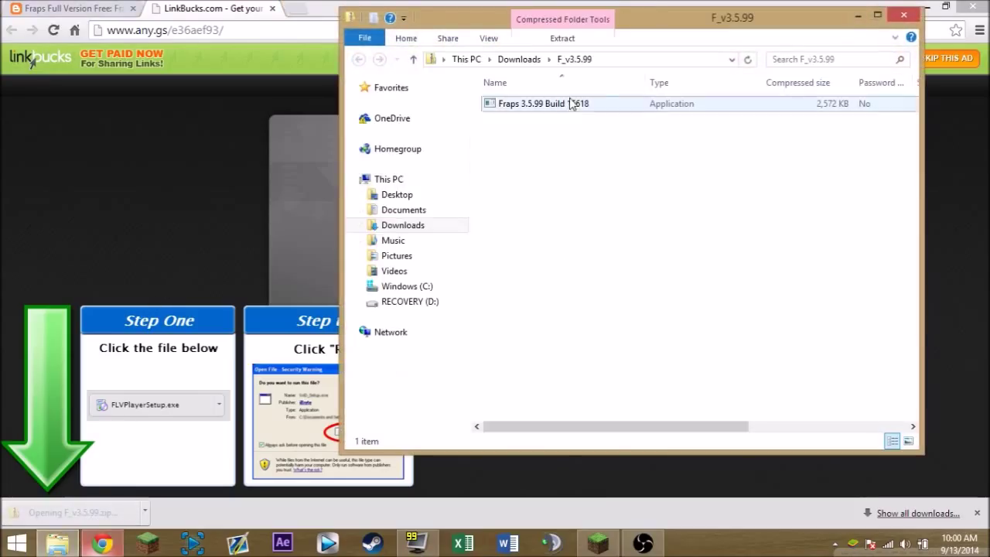
- Run Fraps 3.5.99 Build 15618 from the F_v3.5.99 zip folder
{"action": "left_click", "coordinate": [543, 103]}
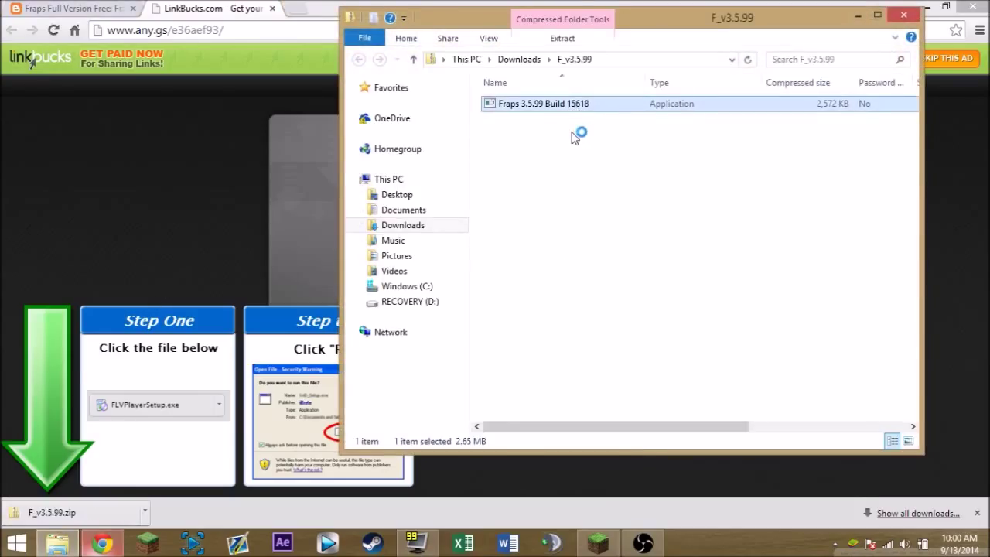
{"action": "left_click", "coordinate": [904, 14]}
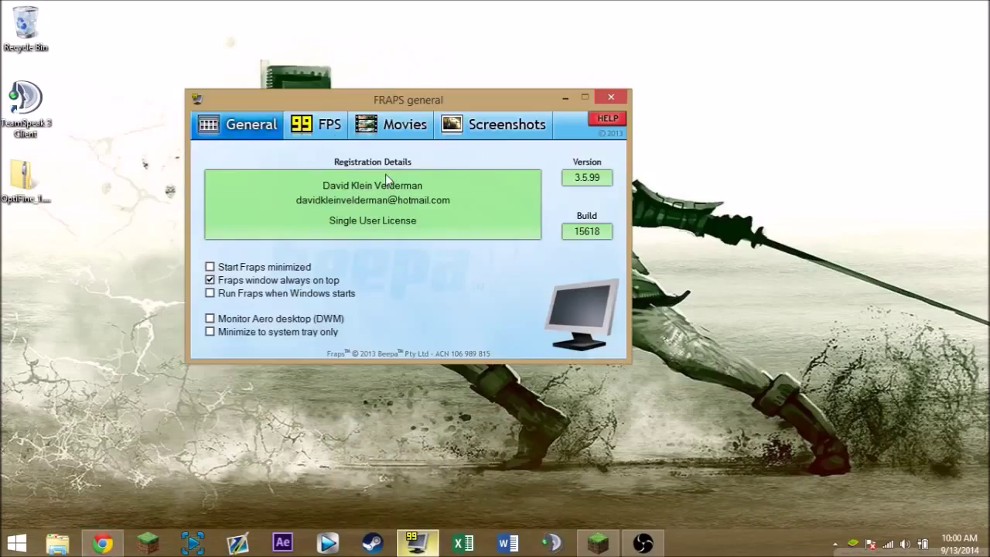
- Shift the Fraps window right, check FPS benchmark settings, then view Movies settings
{"action": "left_click_drag", "start_coordinate": [407, 99], "coordinate": [425, 102]}
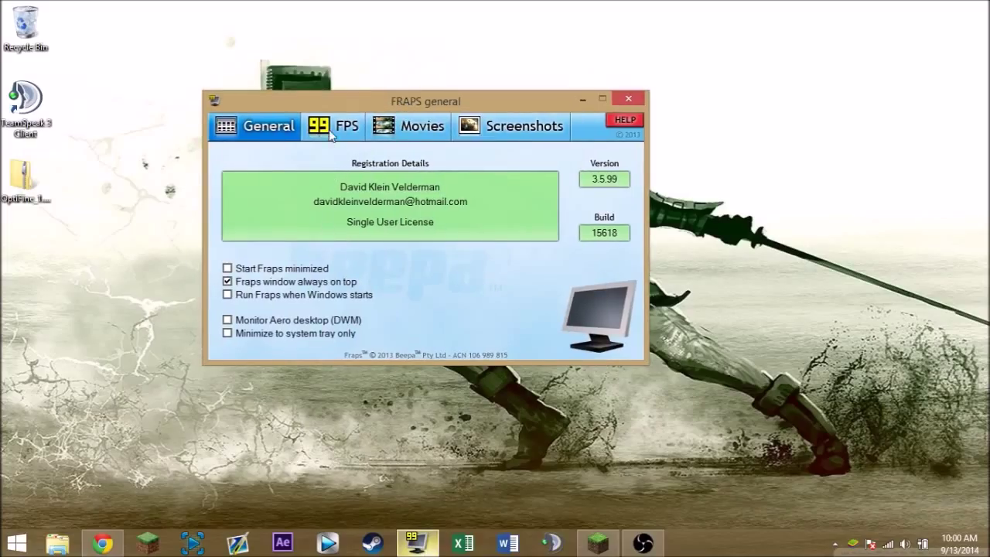
{"action": "left_click", "coordinate": [333, 125]}
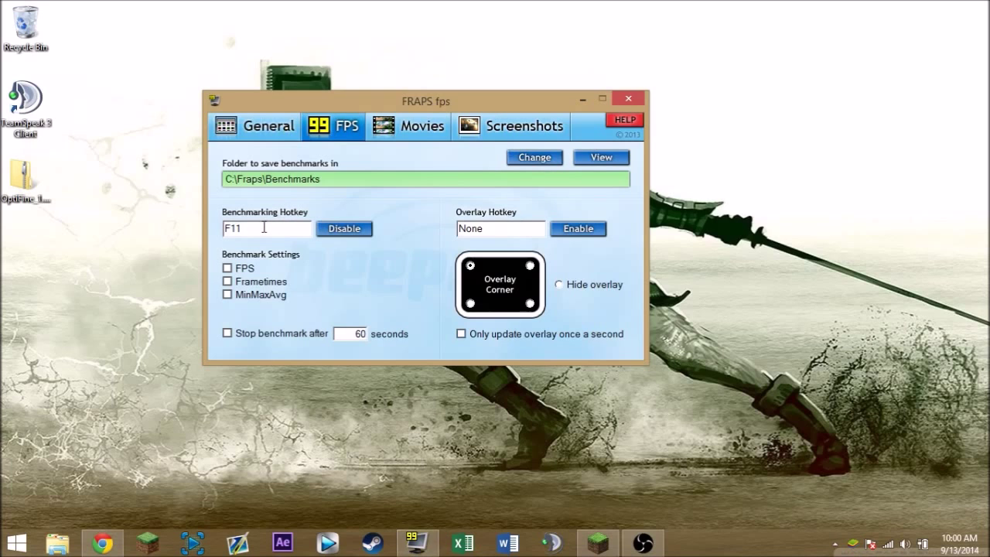
{"action": "mouse_move", "coordinate": [299, 260]}
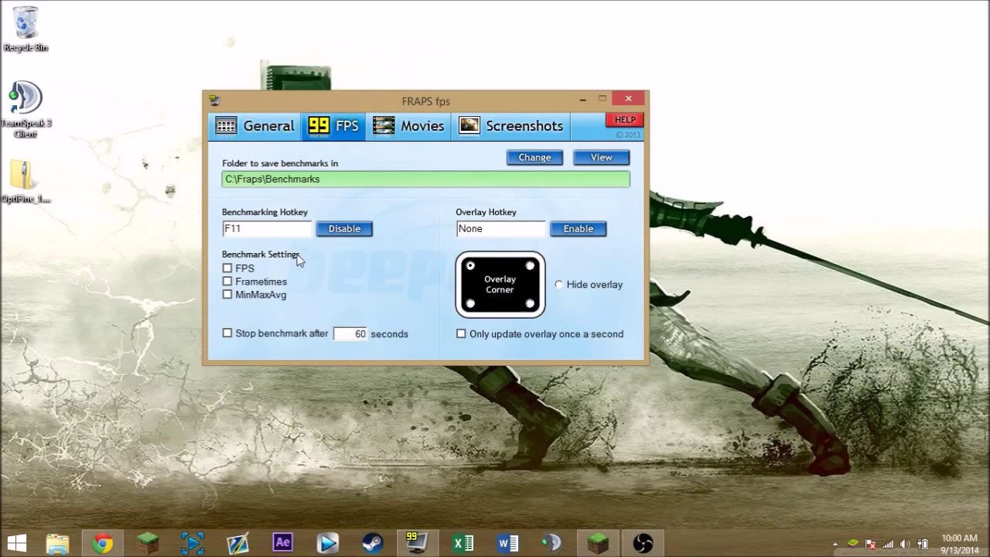
{"action": "mouse_move", "coordinate": [451, 217]}
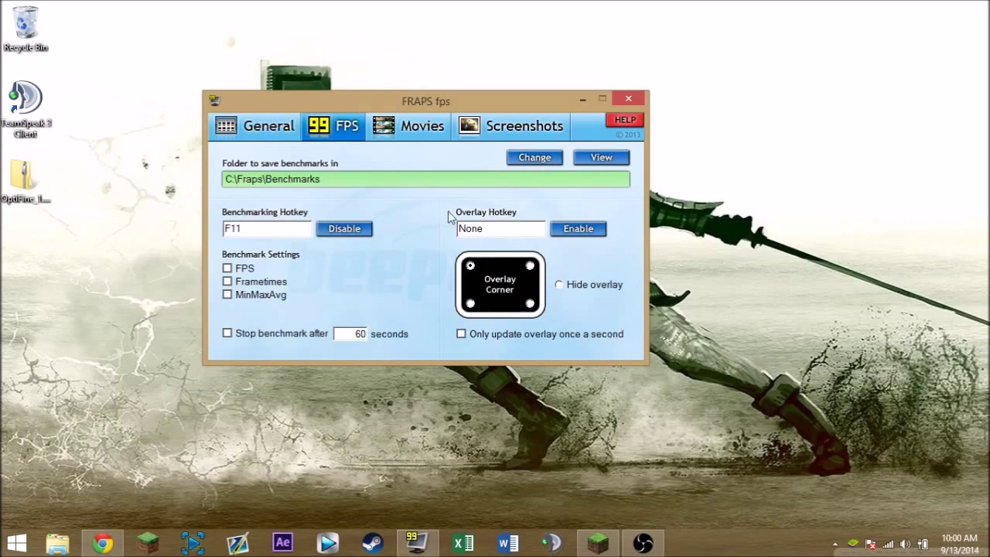
{"action": "mouse_move", "coordinate": [510, 396]}
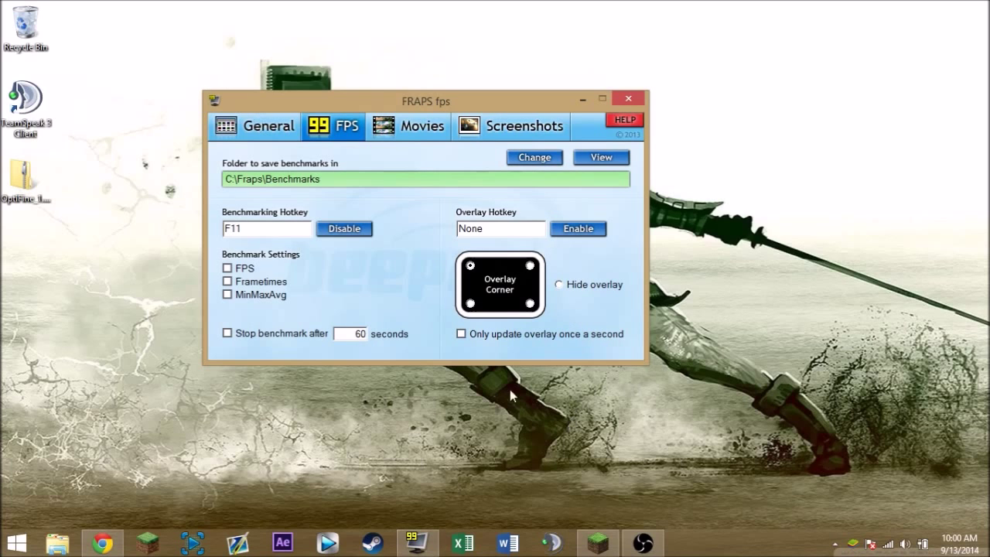
{"action": "mouse_move", "coordinate": [399, 127]}
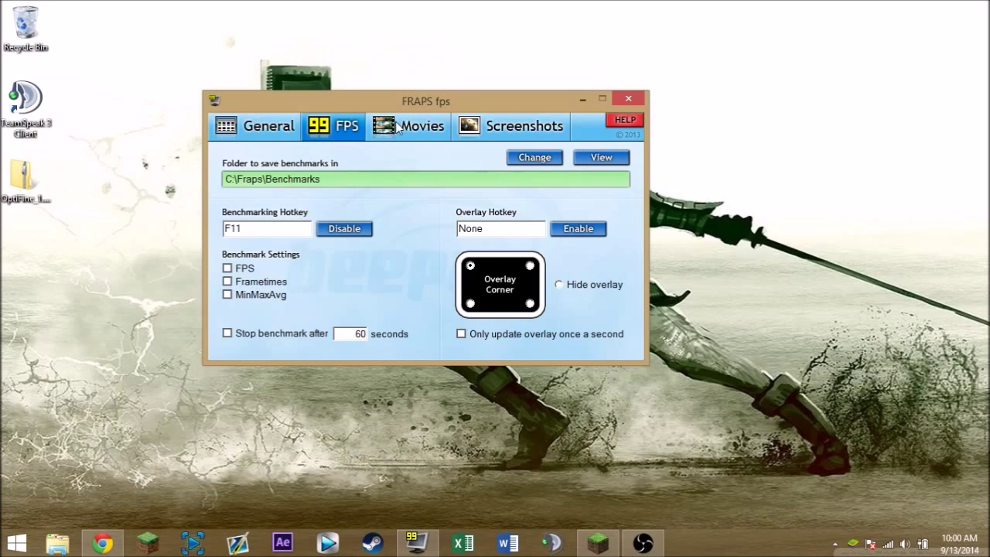
{"action": "left_click", "coordinate": [408, 126]}
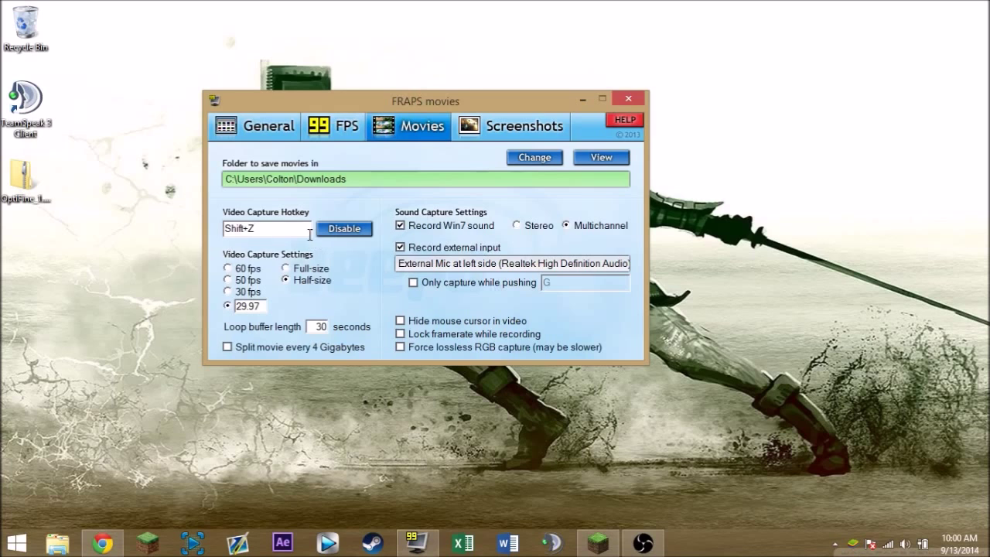
{"action": "mouse_move", "coordinate": [262, 322]}
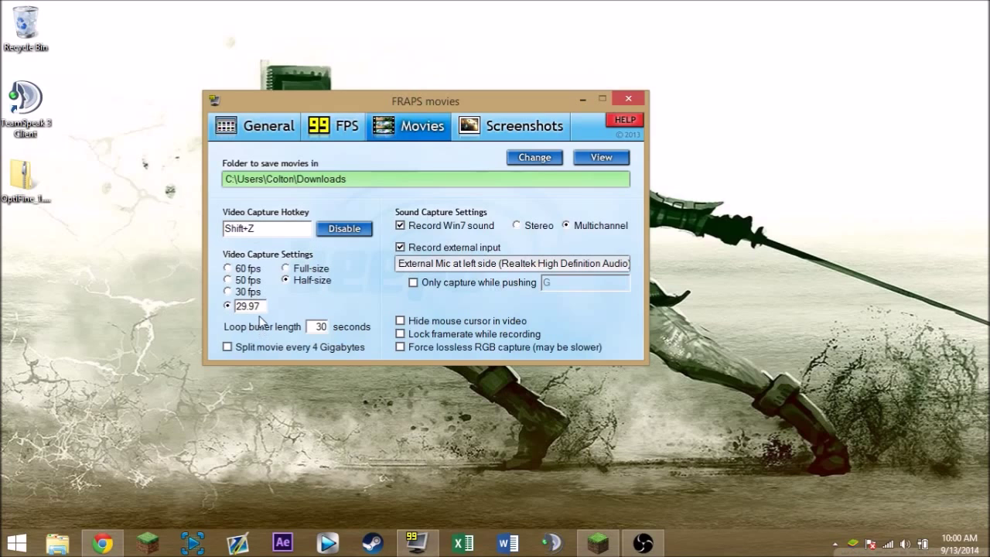
{"action": "mouse_move", "coordinate": [317, 304]}
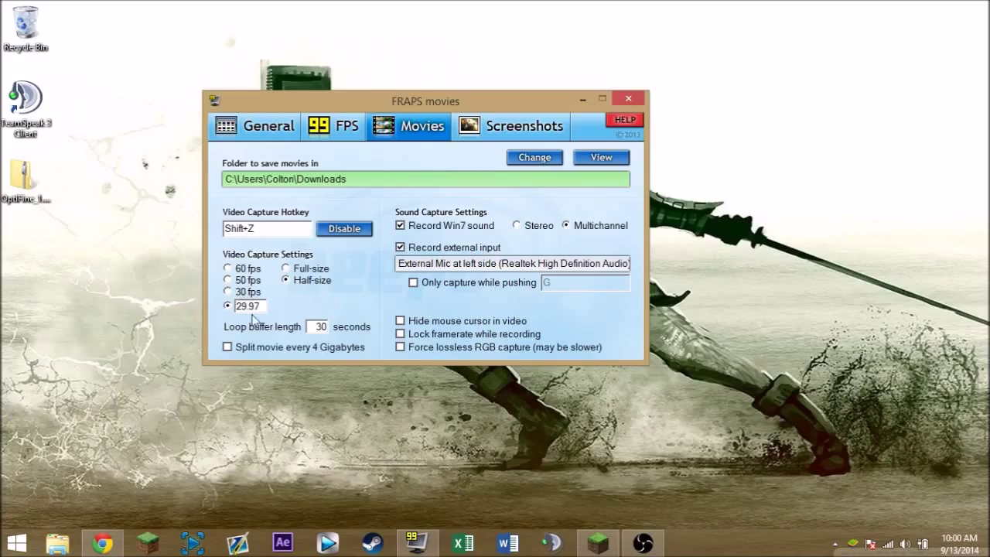
{"action": "mouse_move", "coordinate": [345, 300]}
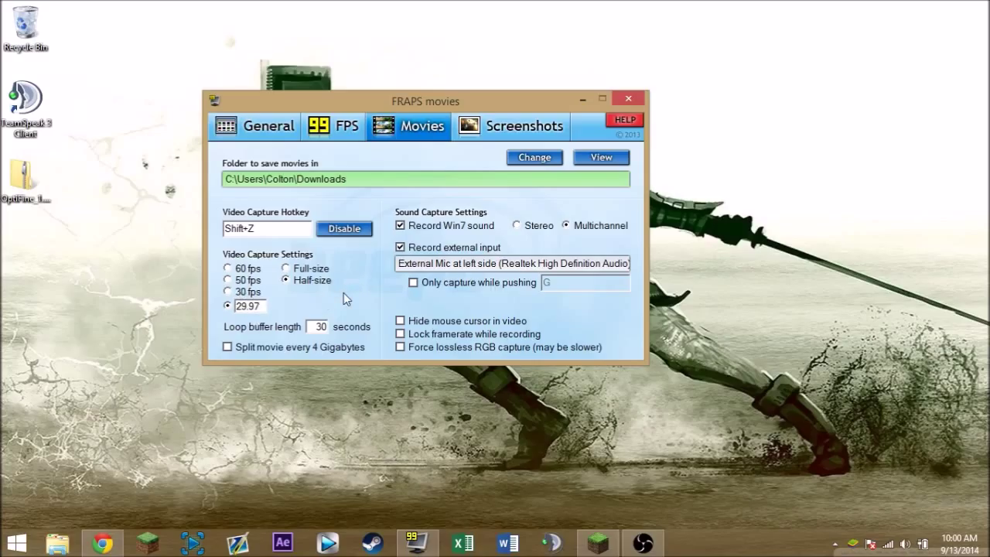
{"action": "mouse_move", "coordinate": [365, 284]}
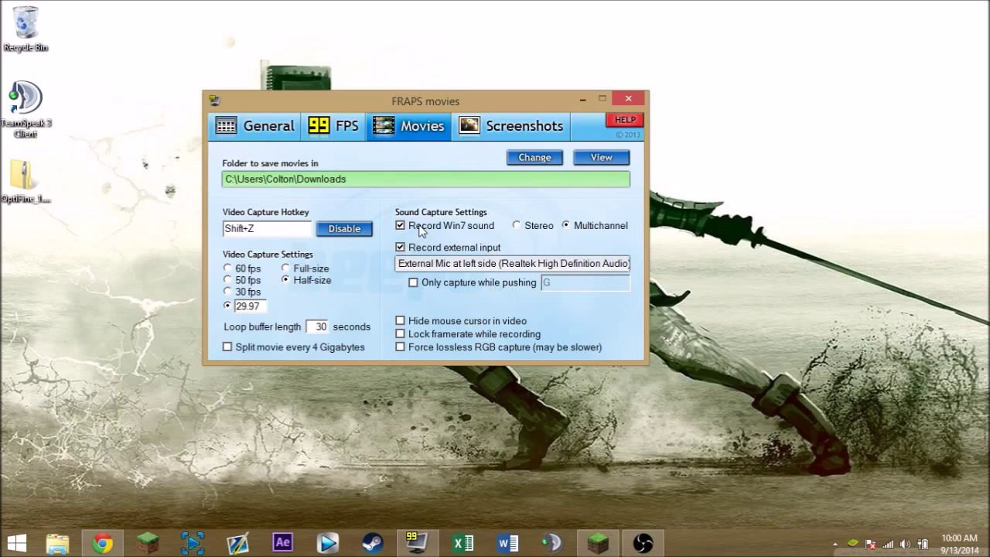
{"action": "mouse_move", "coordinate": [453, 243]}
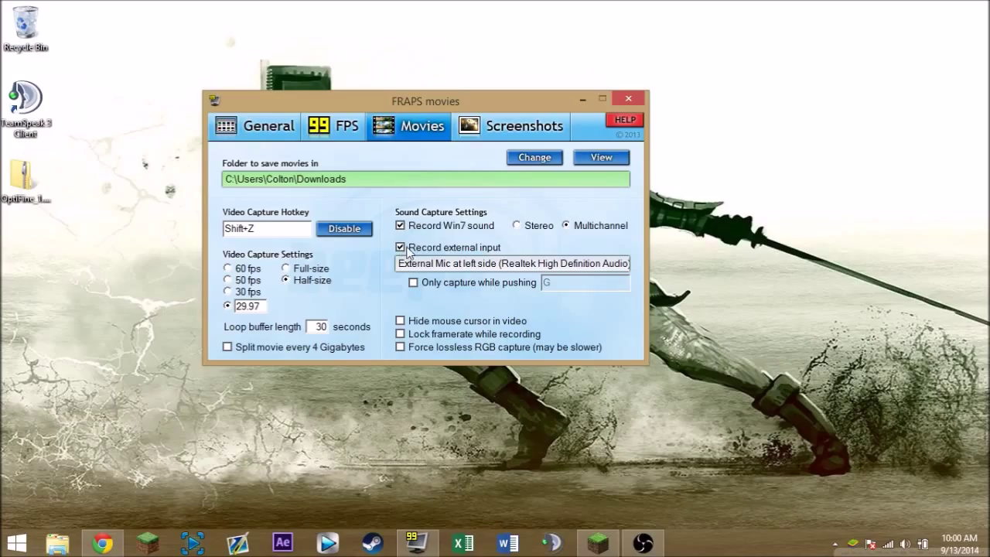
{"action": "mouse_move", "coordinate": [494, 267]}
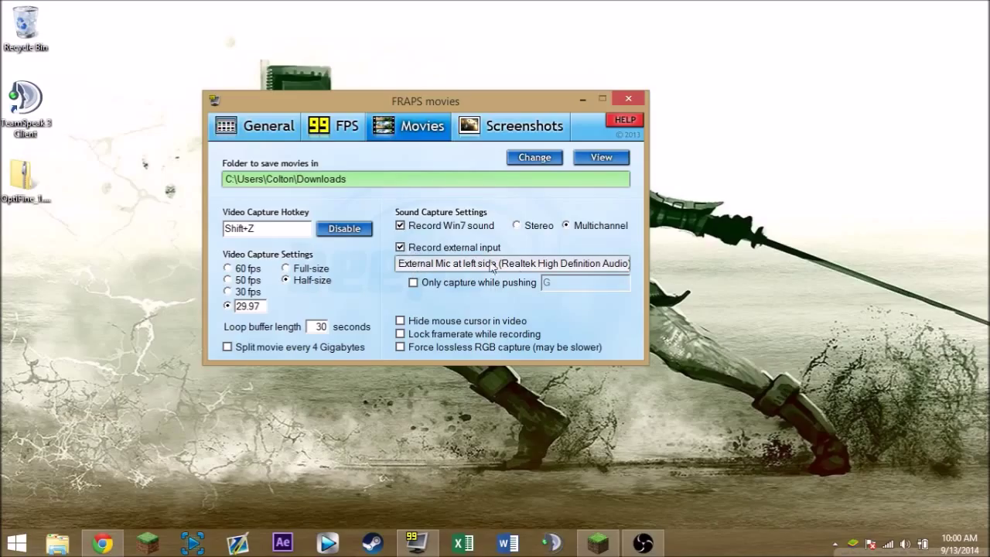
{"action": "mouse_move", "coordinate": [518, 272]}
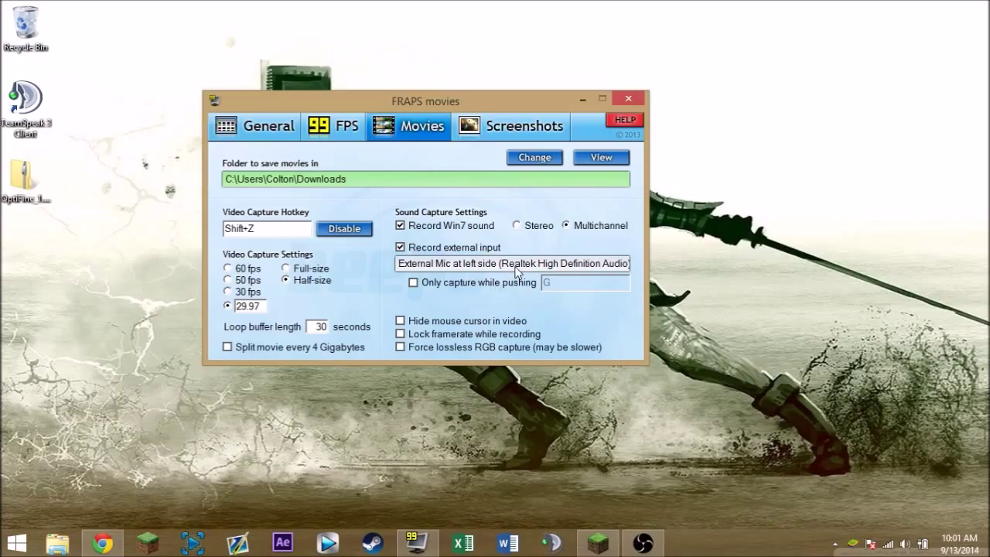
{"action": "mouse_move", "coordinate": [375, 265]}
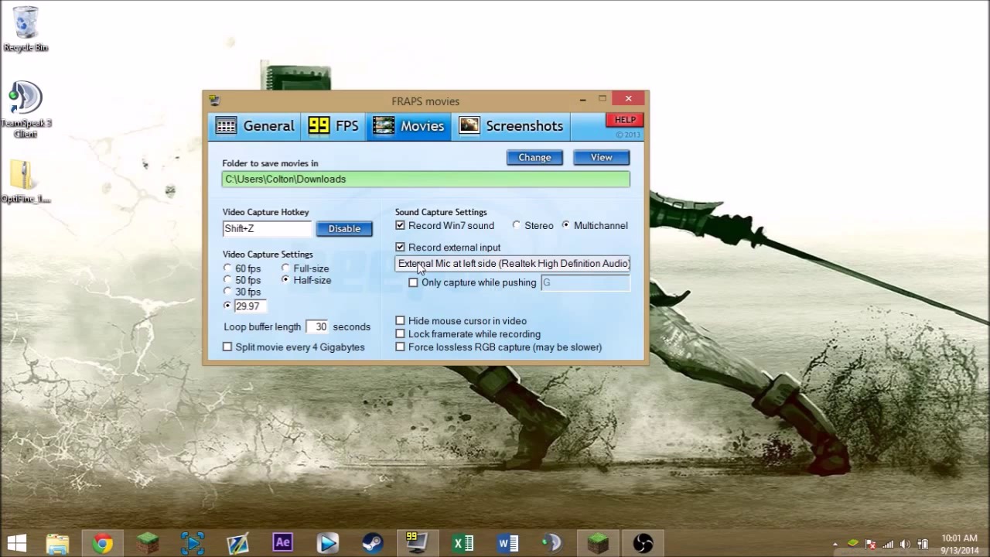
{"action": "mouse_move", "coordinate": [560, 223]}
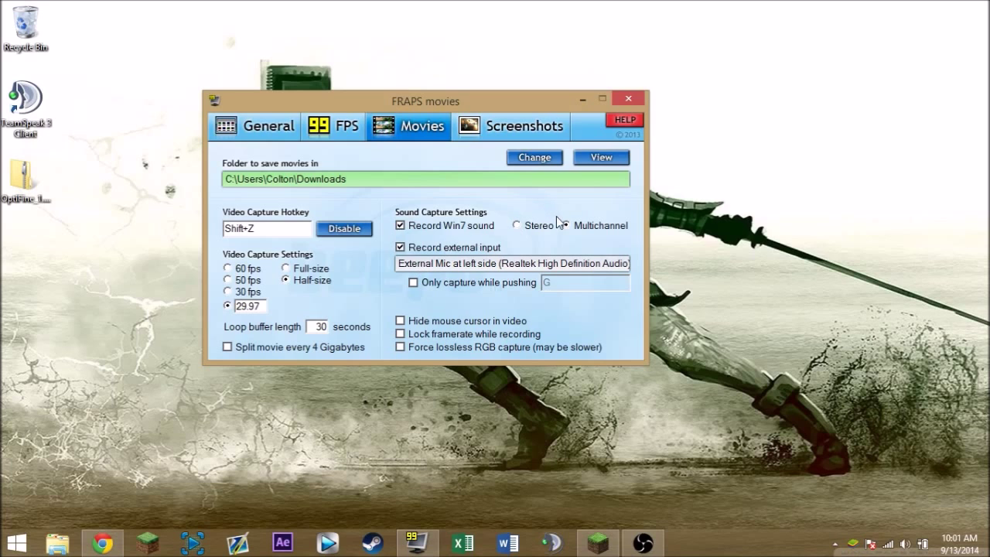
- Review the movie sound options, then view the Screenshots settings with JPG format
{"action": "left_click", "coordinate": [569, 226]}
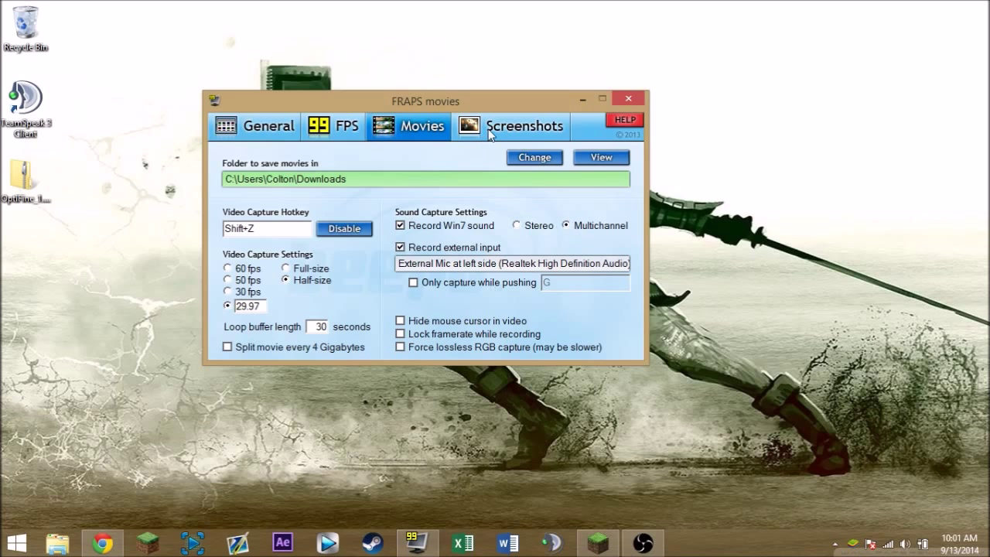
{"action": "mouse_move", "coordinate": [429, 354]}
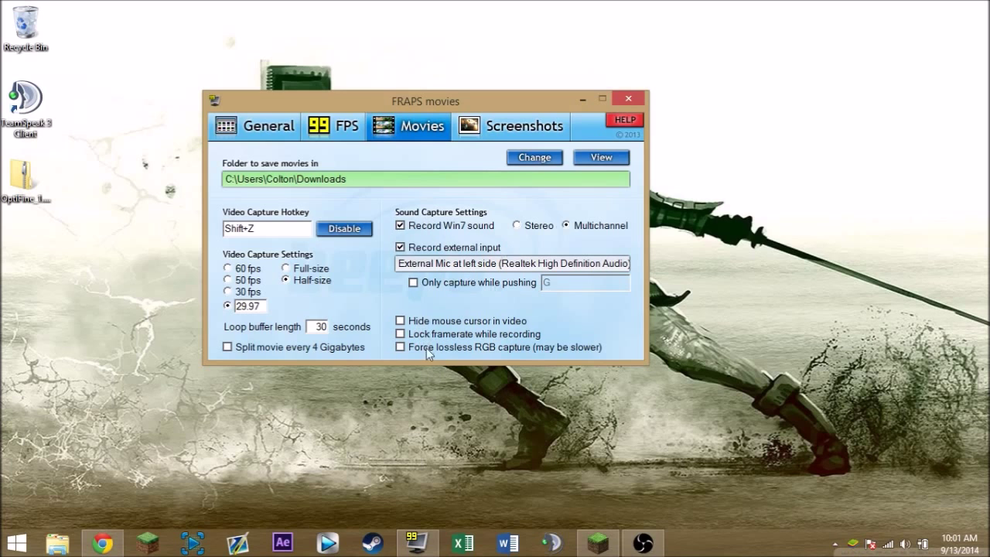
{"action": "left_click", "coordinate": [524, 126]}
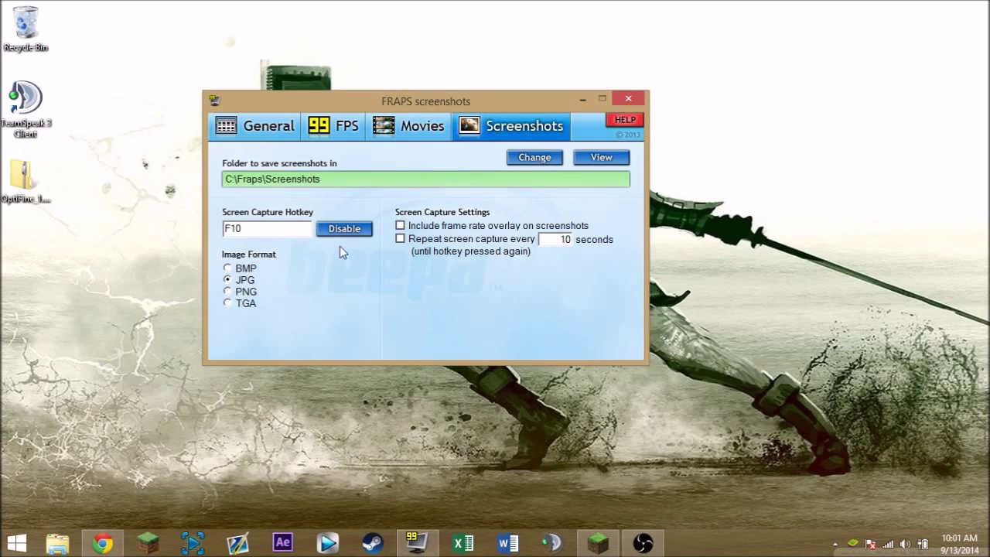
{"action": "mouse_move", "coordinate": [311, 254]}
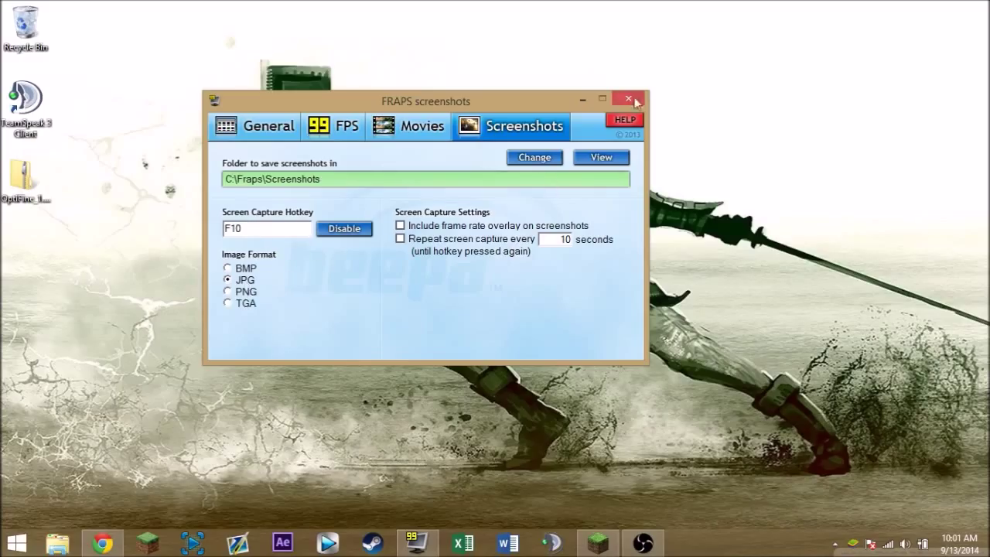
- Close the Fraps window and confirm unloading Fraps in the exit prompt
{"action": "left_click", "coordinate": [628, 98]}
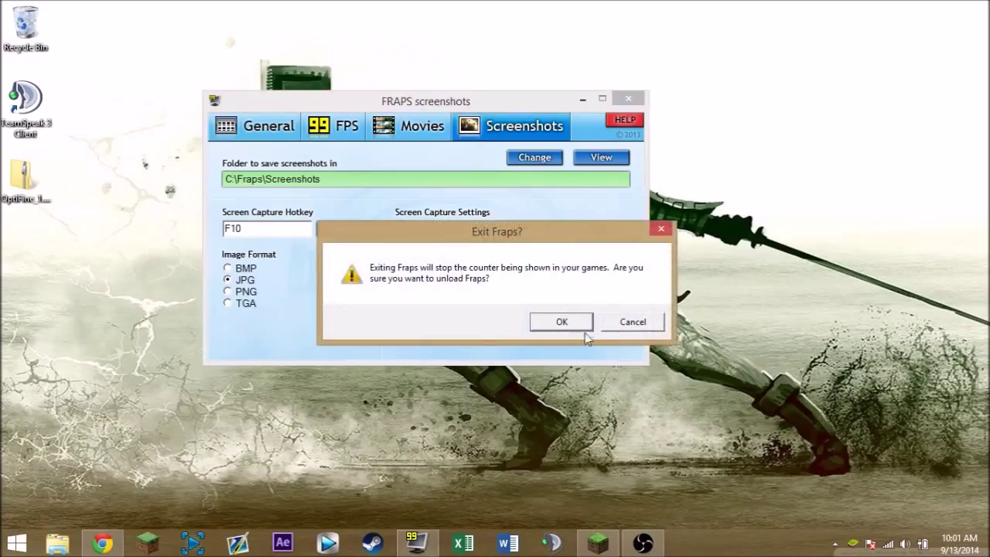
{"action": "left_click", "coordinate": [561, 321]}
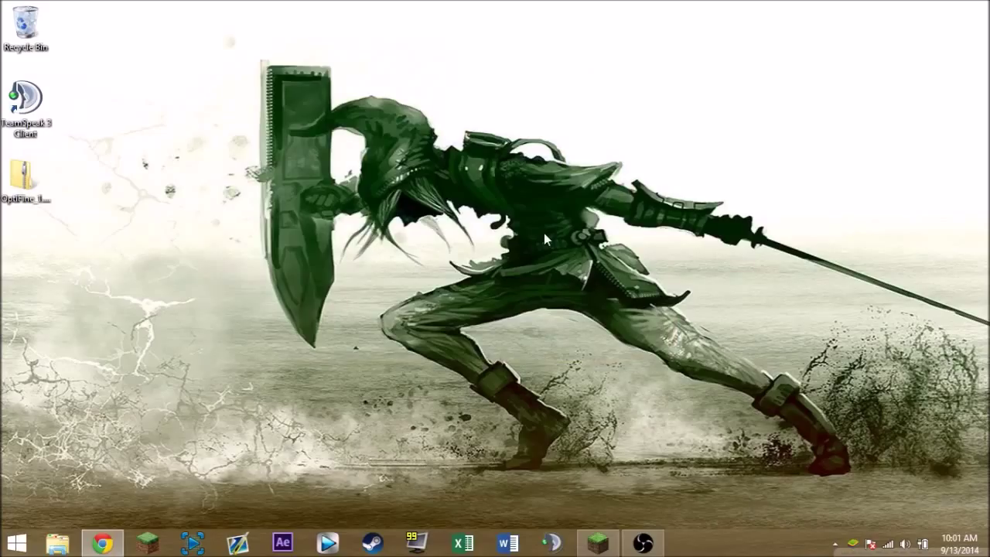
{"action": "mouse_move", "coordinate": [642, 541]}
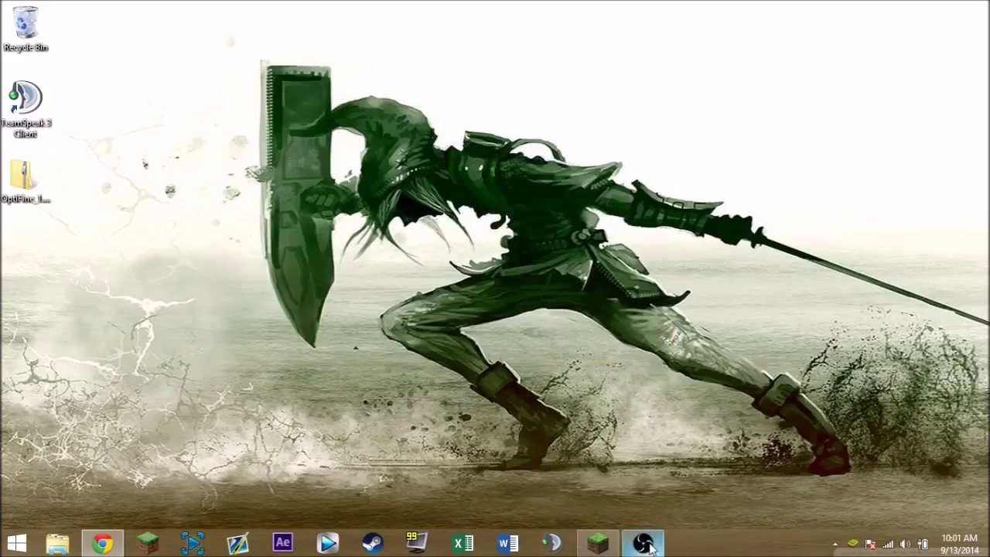